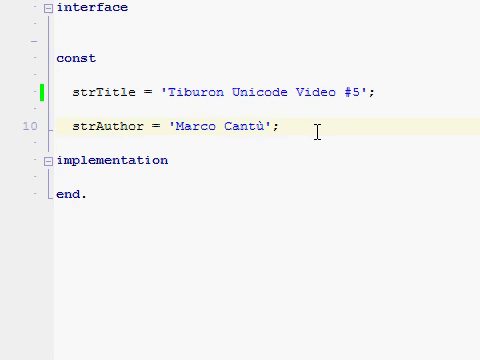
pyautogui.moveTo(312, 110)
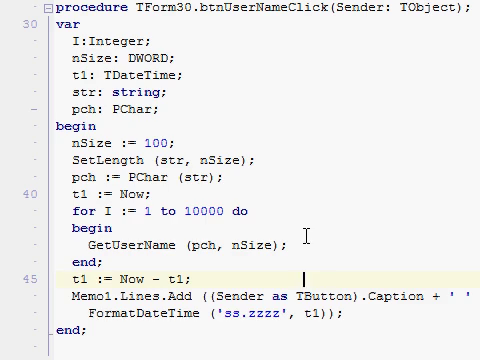
pyautogui.moveTo(304, 236)
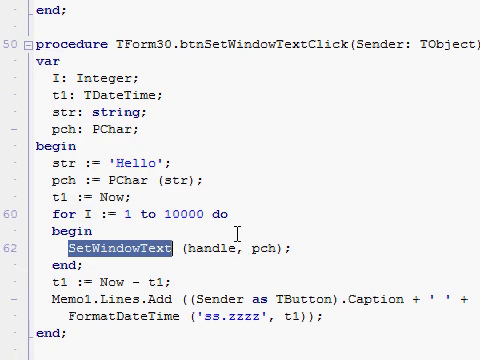
# Step: Select the SetWindowText call inside the 10,000-iteration 'Hello' timing loop
pyautogui.doubleClick(196, 200)
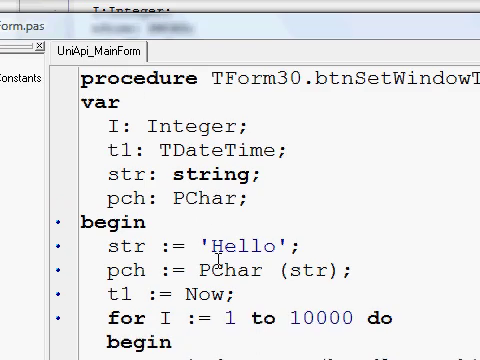
# Step: Scroll through btnUserNameClick and btnSetWindowTextClick in the Delphi 7 editor
pyautogui.scroll(-3)
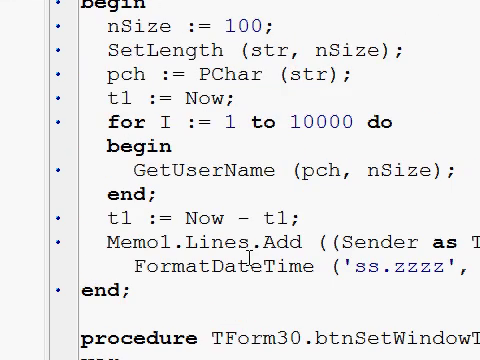
pyautogui.scroll(-3)
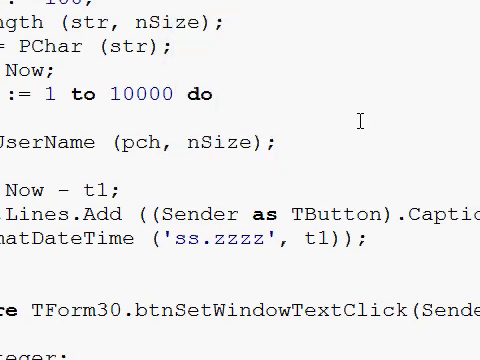
pyautogui.scroll(-3)
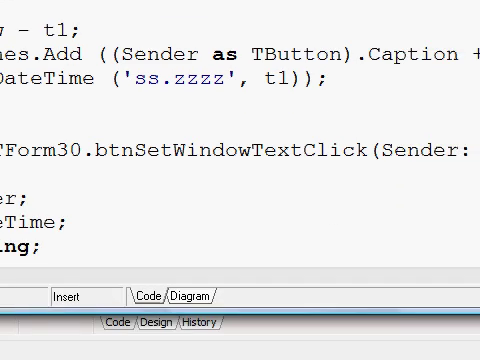
pyautogui.scroll(3)
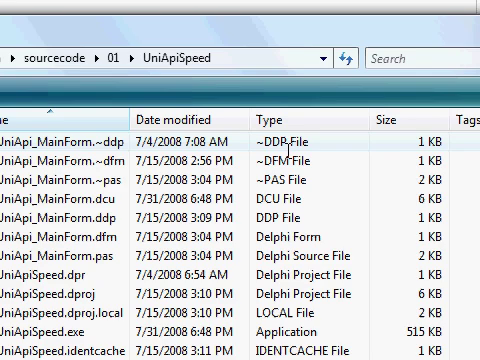
# Step: Scroll the sourcecode\01\UniApiSpeed file list to its compiled application and project files
pyautogui.scroll(-3)
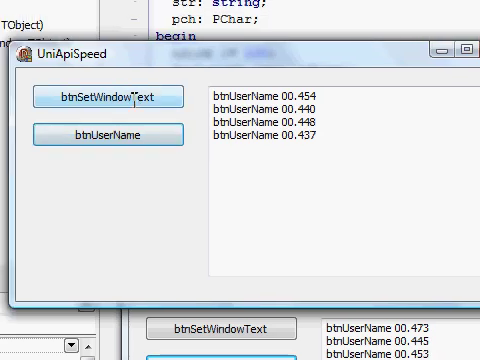
# Step: Run btnSetWindowText twice and btnUserName once, logging ~1.8 s versus ~0.4–0.6 s timings
pyautogui.click(108, 96)
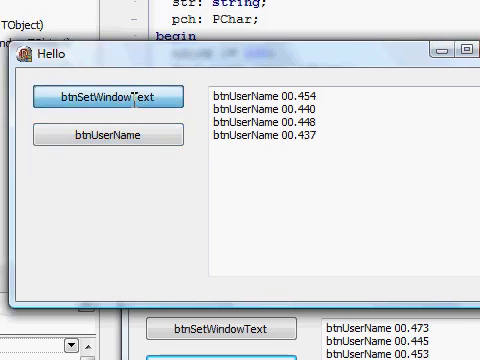
pyautogui.click(108, 96)
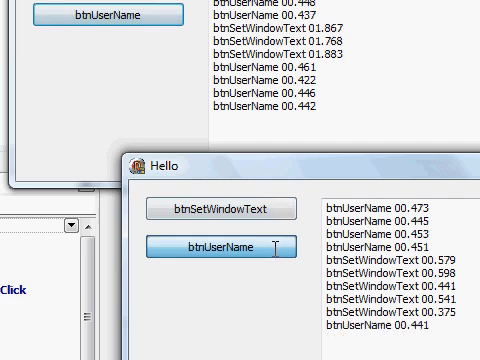
pyautogui.click(216, 244)
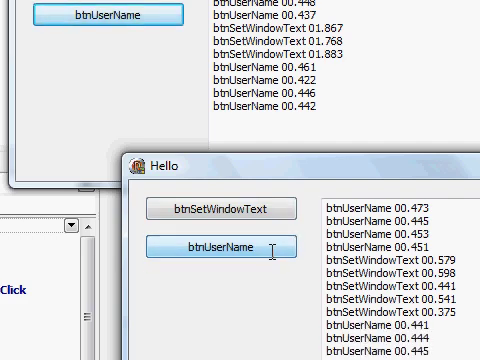